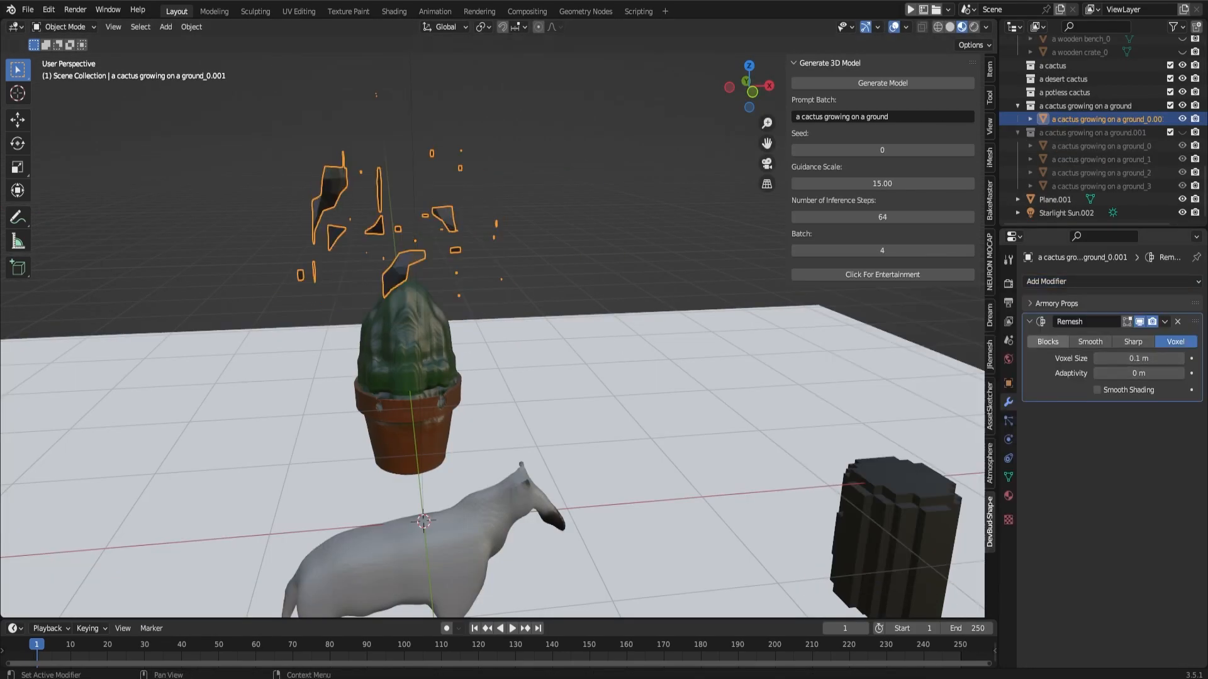
Step: Switch the cactus Remesh modifier to Blocks mode and stack another modifier onto it
left_click(1047, 341)
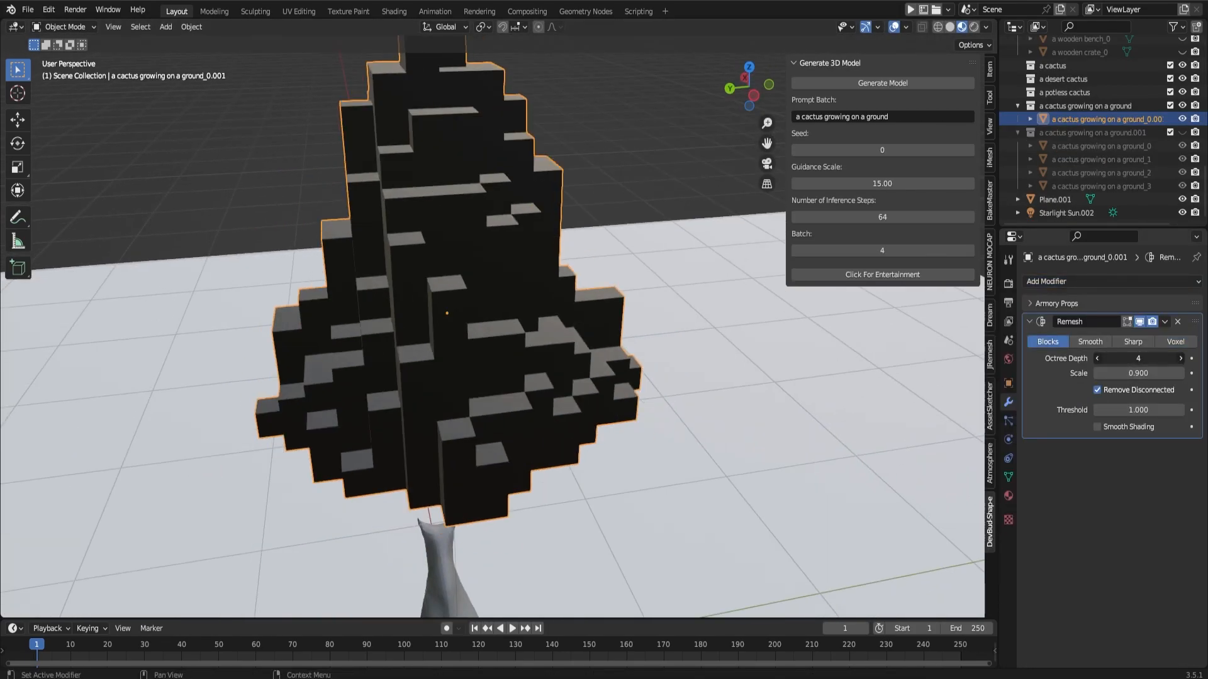
left_click(1078, 281)
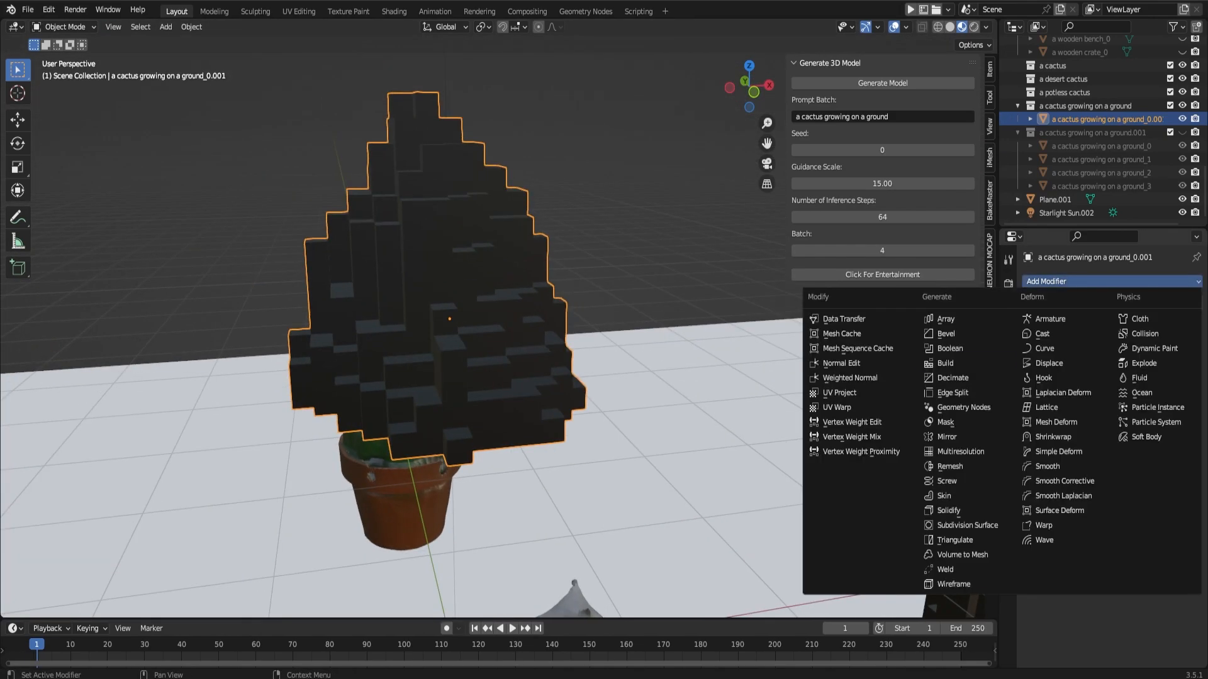
left_click(953, 377)
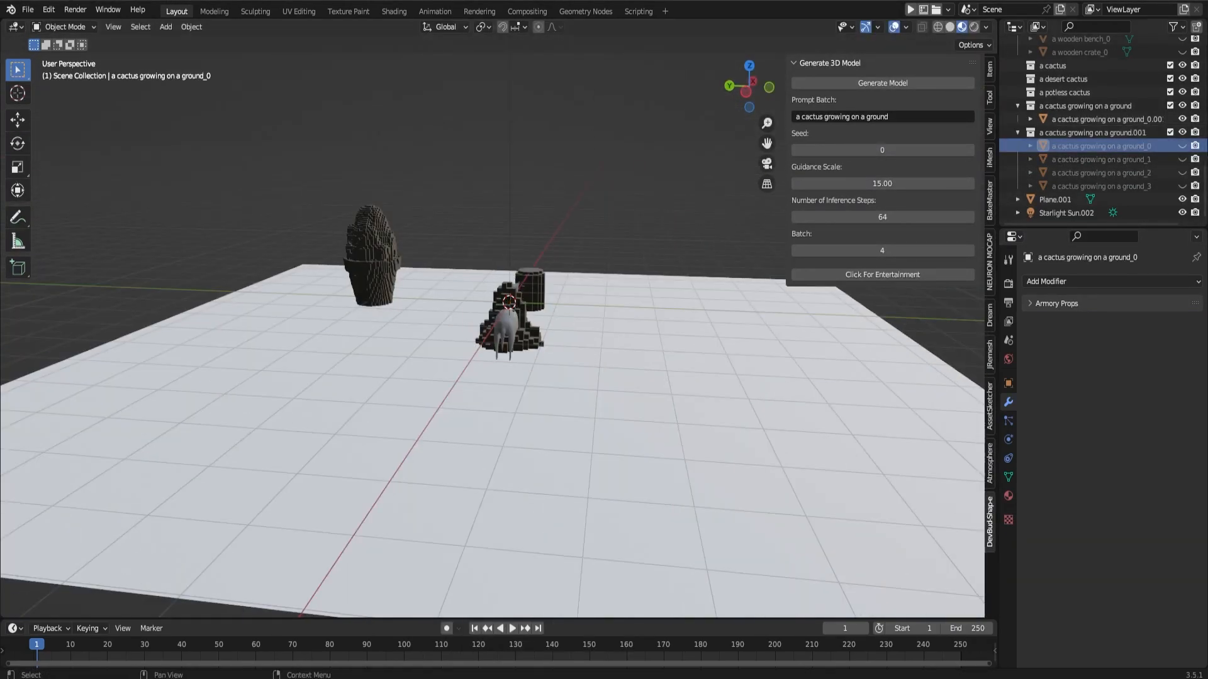
Step: Add Blocks-mode Remesh modifiers to the cactus variants and horse, with Octree Depth 8 for the horse
key("Tab")
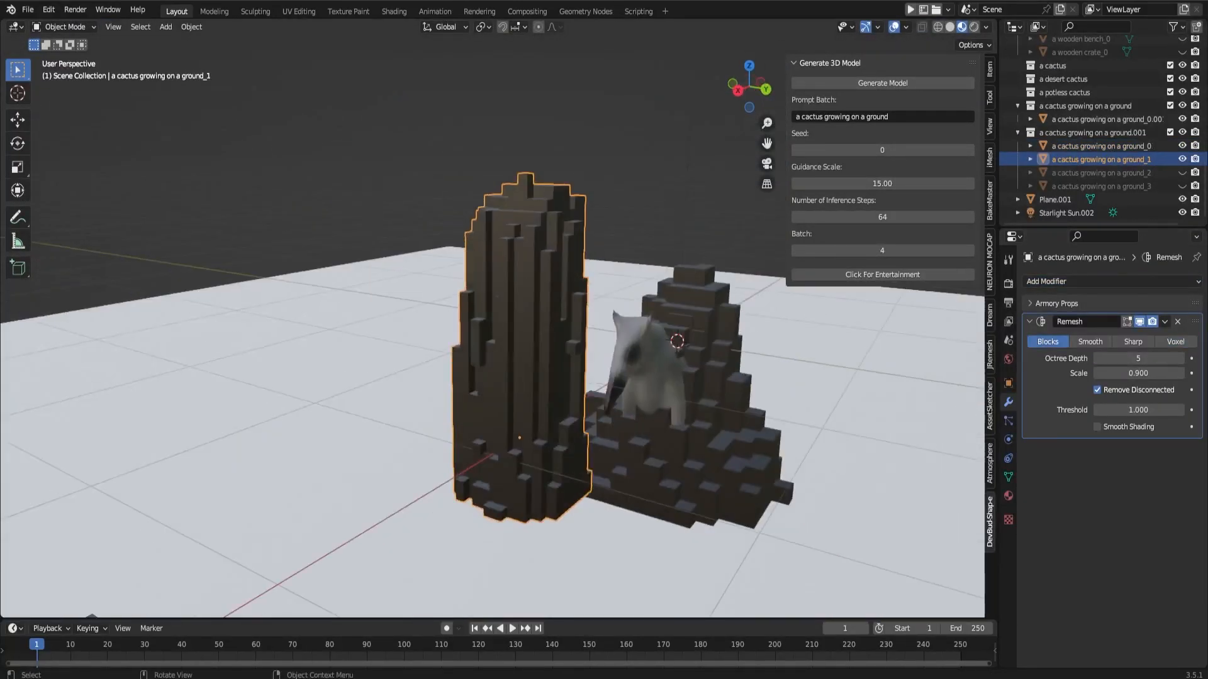
left_click(1106, 173)
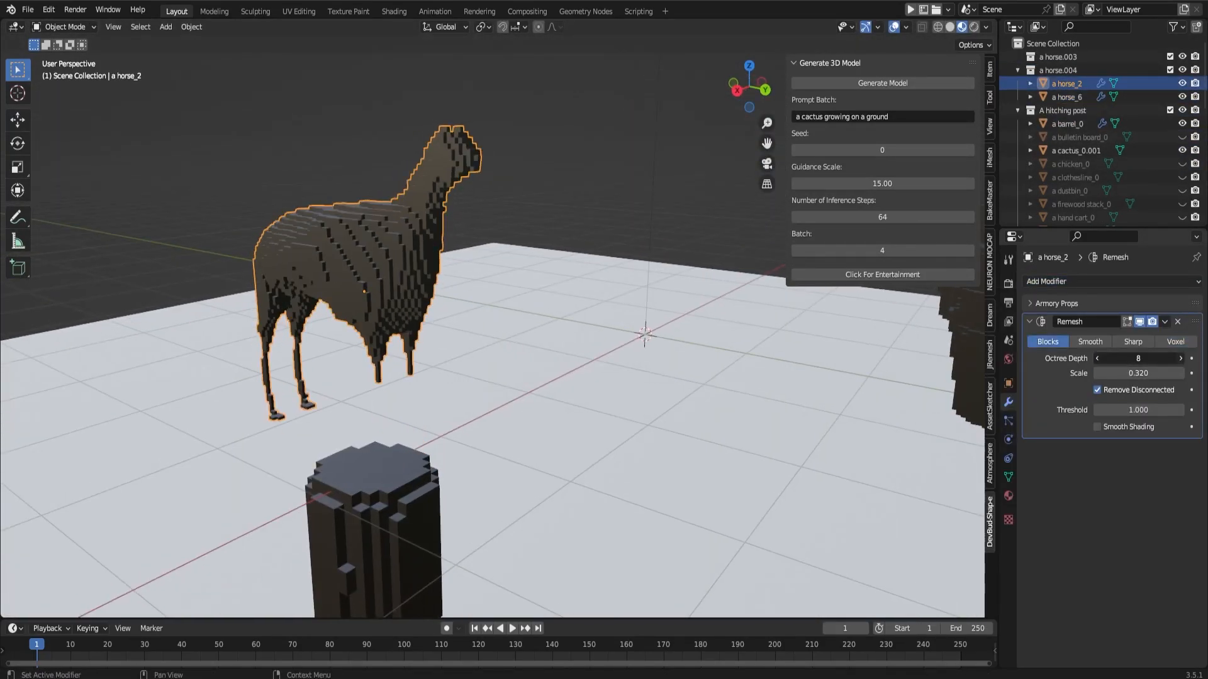
Step: Generate one wild west General Store building from the Generate 3D Model panel
left_click(1096, 177)
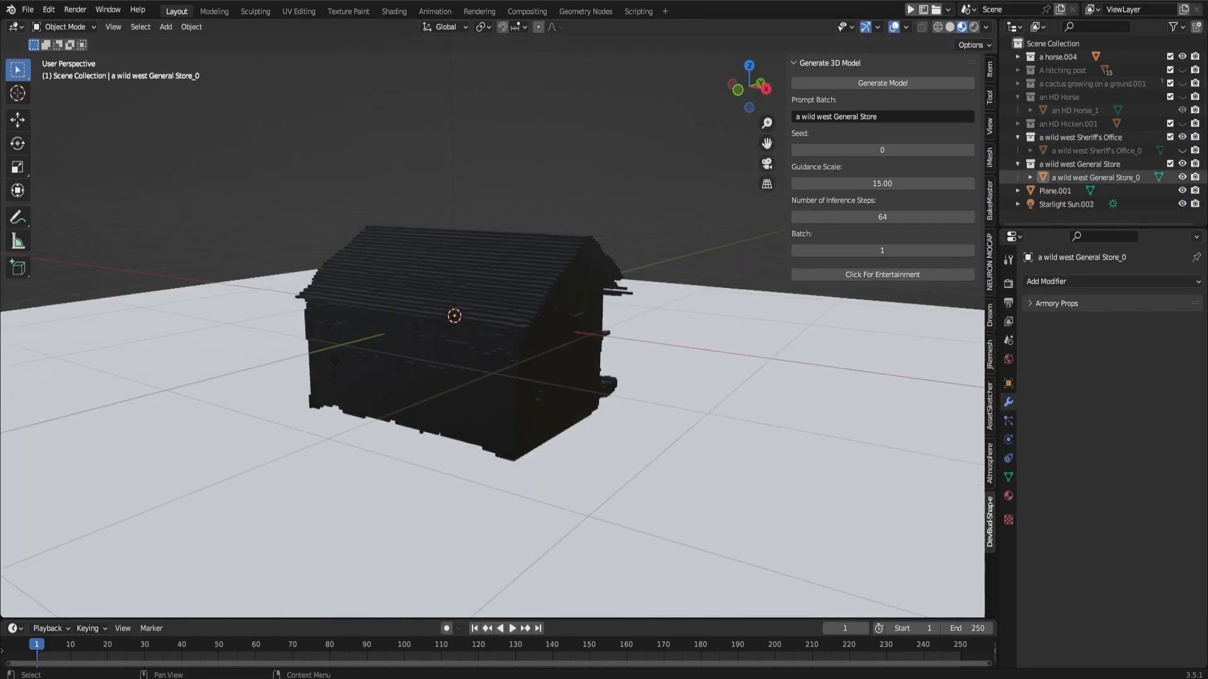
Step: Generate stables, water tower and rock formations, then show the Desertfloor material of Plane.001 in the Shader Editor
left_click(880, 83)
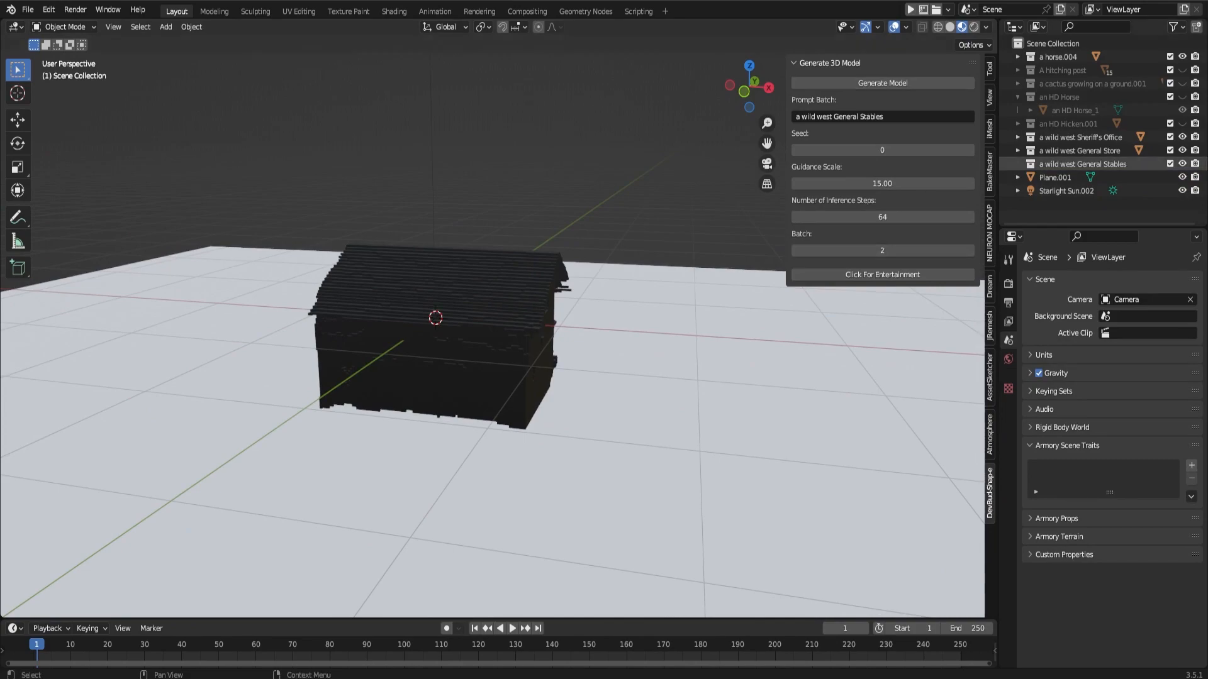
left_click(880, 83)
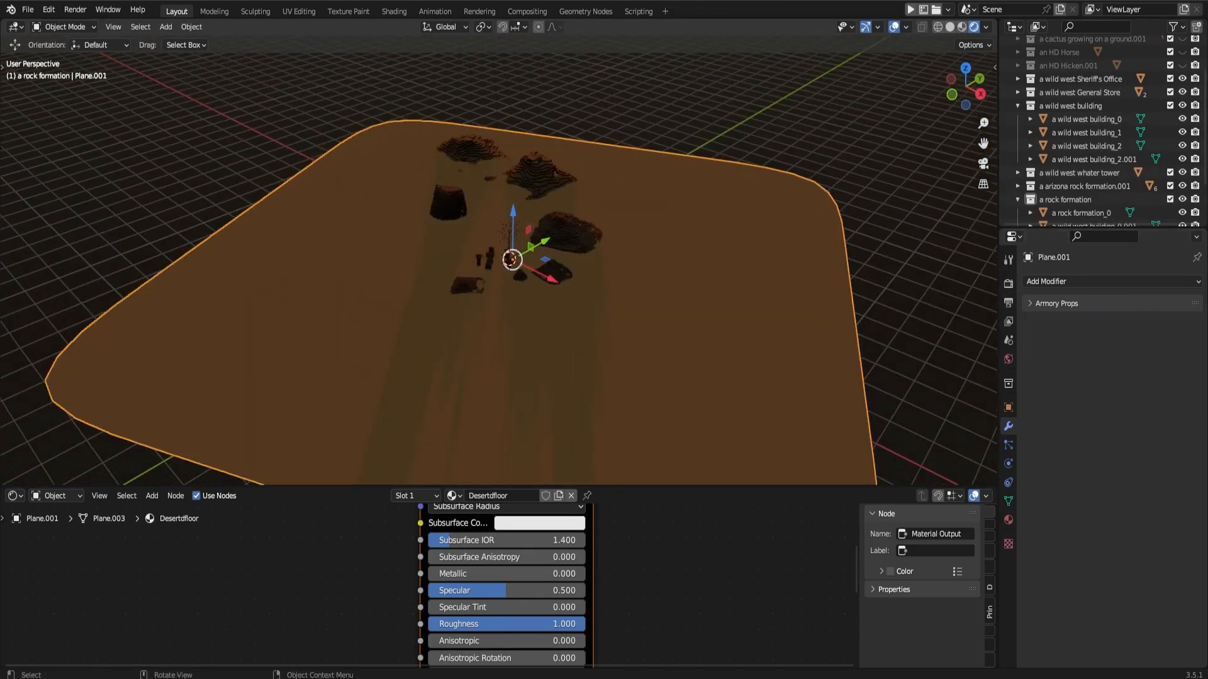
Step: Project pixel-art Dream Textures onto the buildings and place a pixelart gas lantern with a point light
key("Tab")
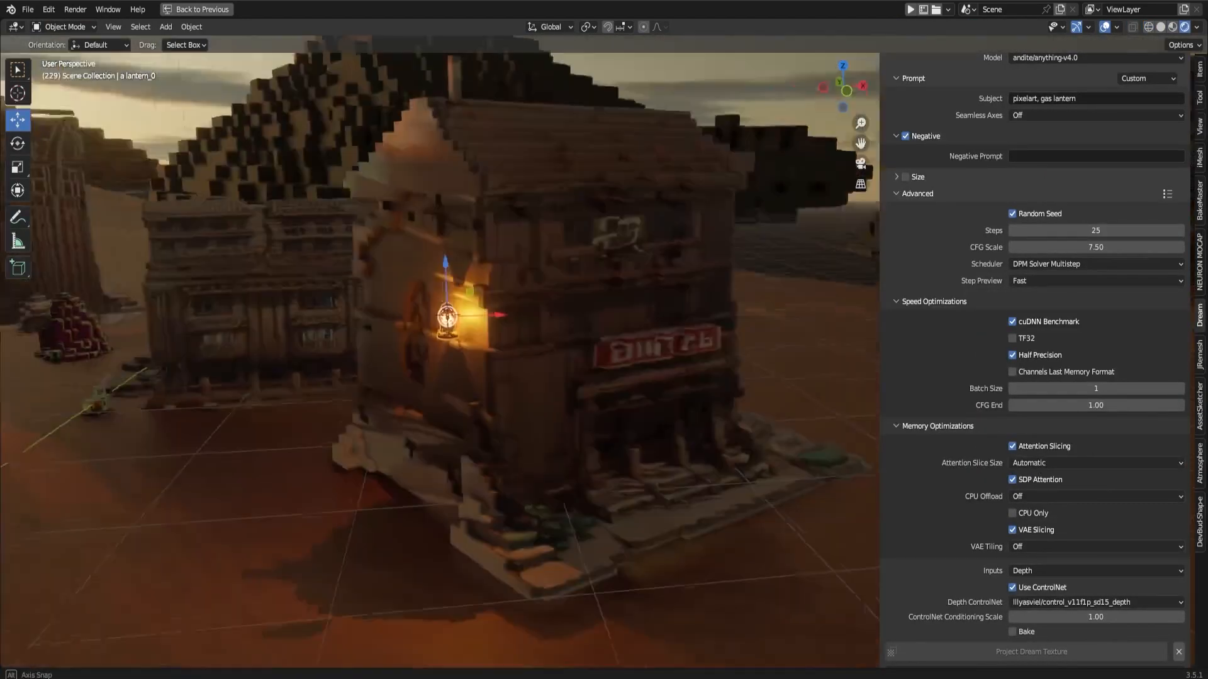
Step: Slide the gas lantern along the building wall and view the sunset town through the scene camera
left_click_drag(458, 308, 751, 297)
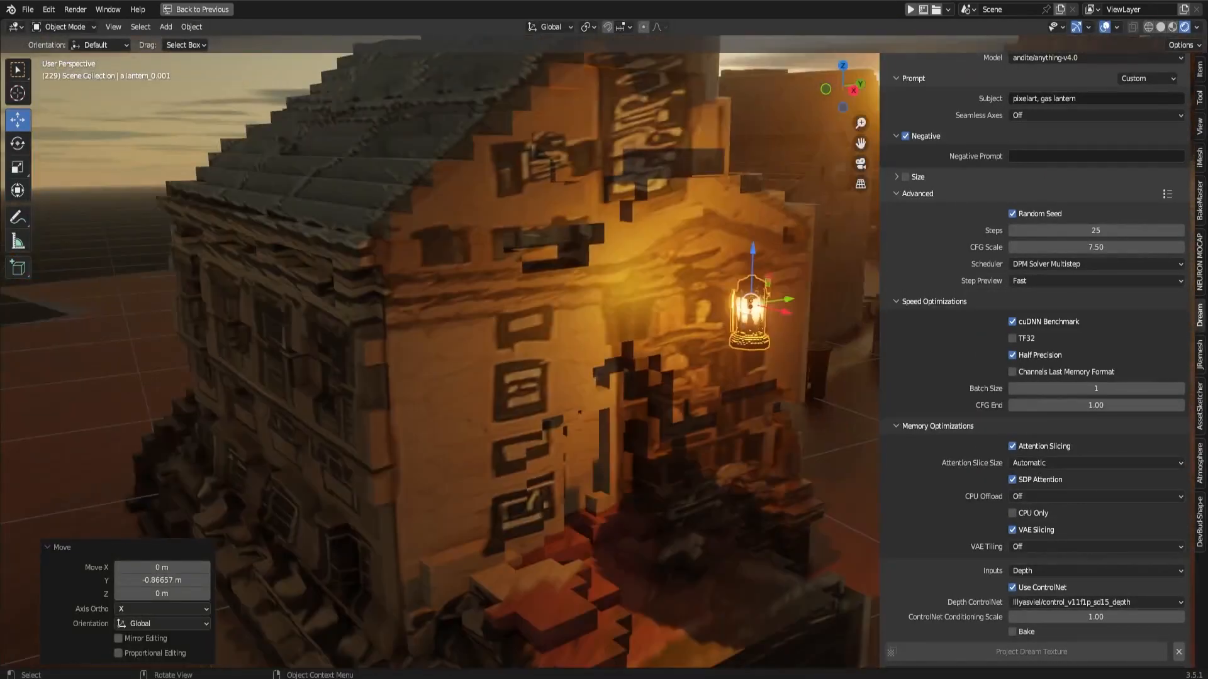
left_click(200, 9)
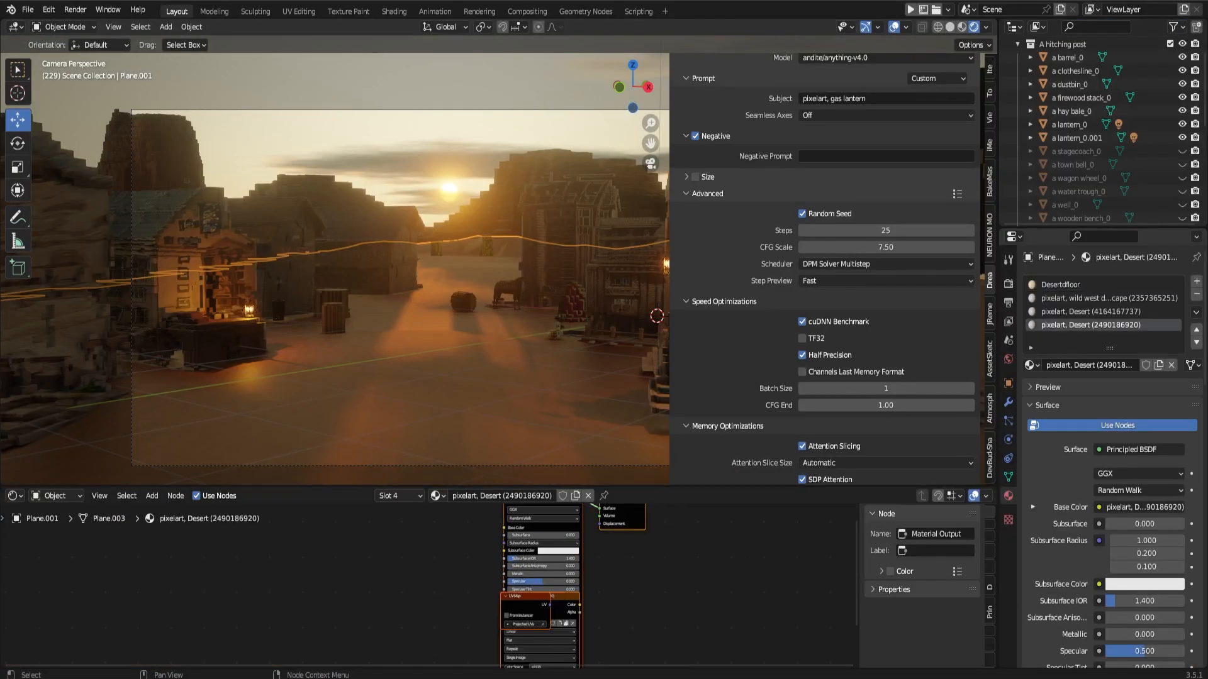